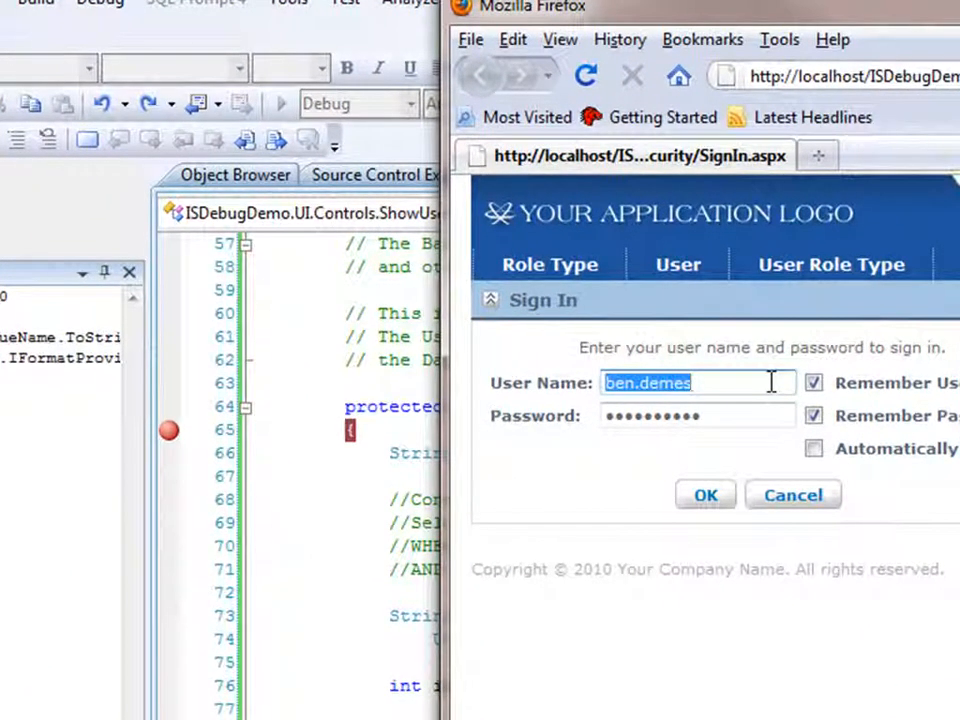
type("tim.tit")
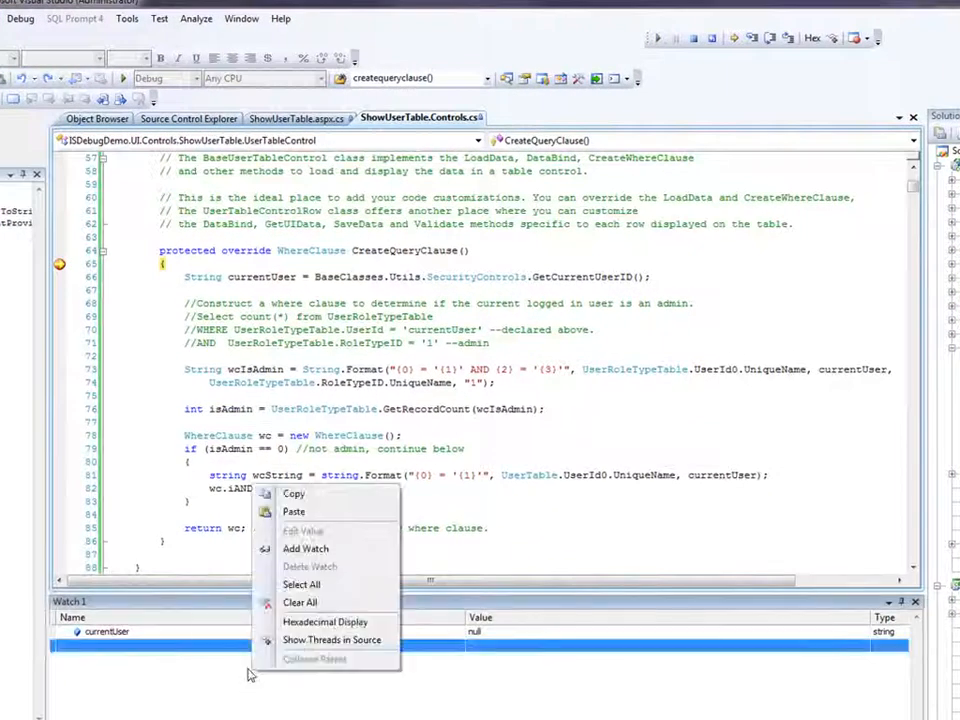
Replace the watch entries with currentUser and isAdmin, then step over the user ID line.
left_click(299, 602)
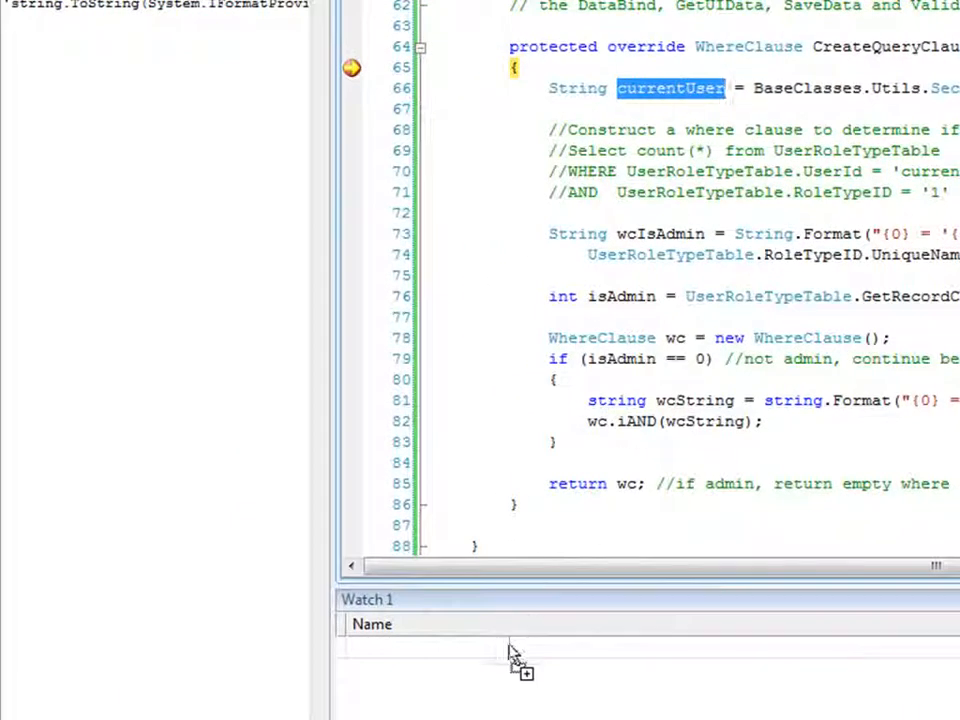
left_click_drag(670, 88, 427, 646)
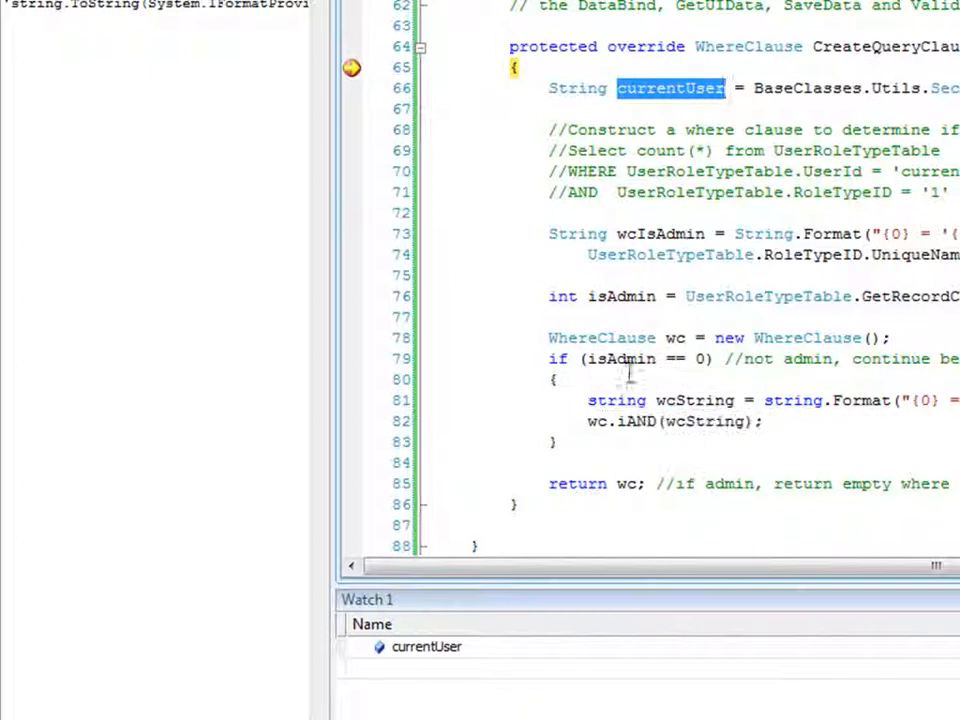
double_click(621, 296)
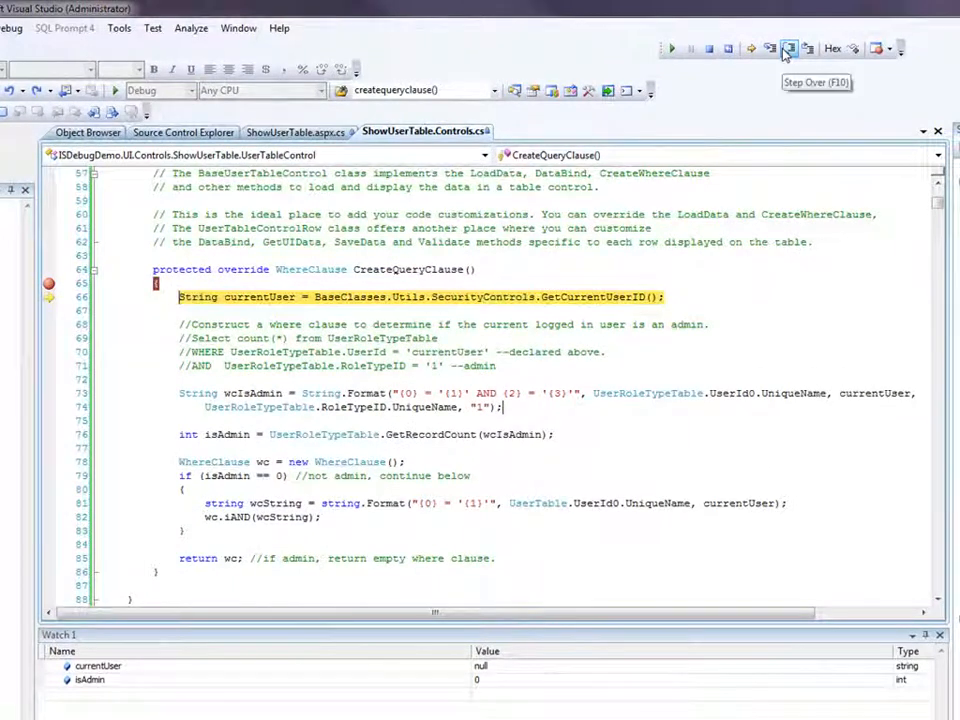
left_click(789, 48)
type("?c")
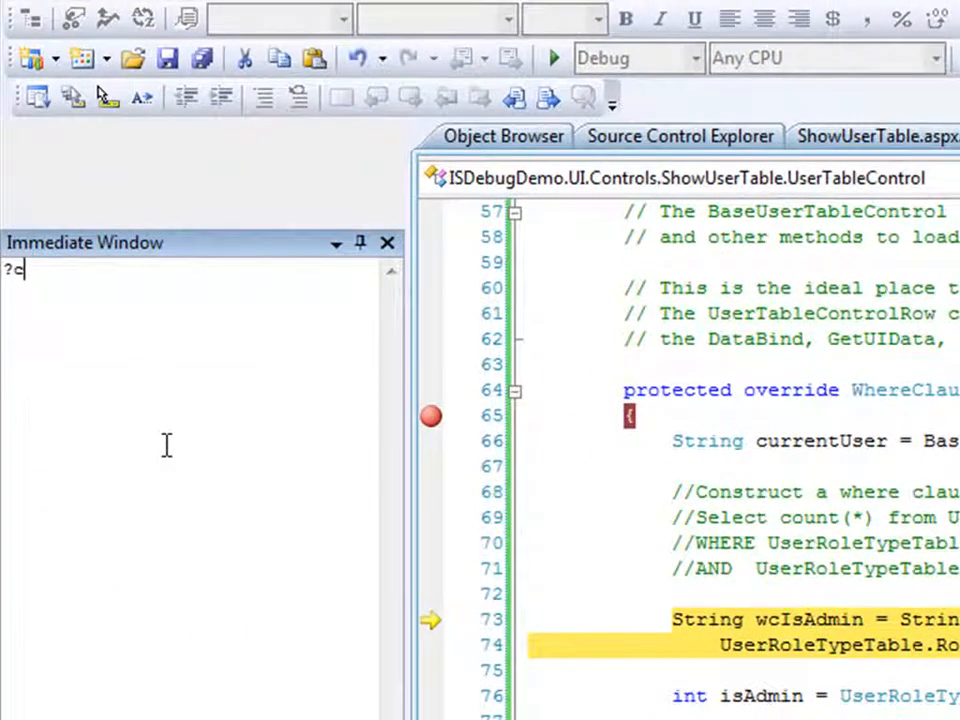
Evaluate ?currentUser in the Immediate Window.
type("urrentUser")
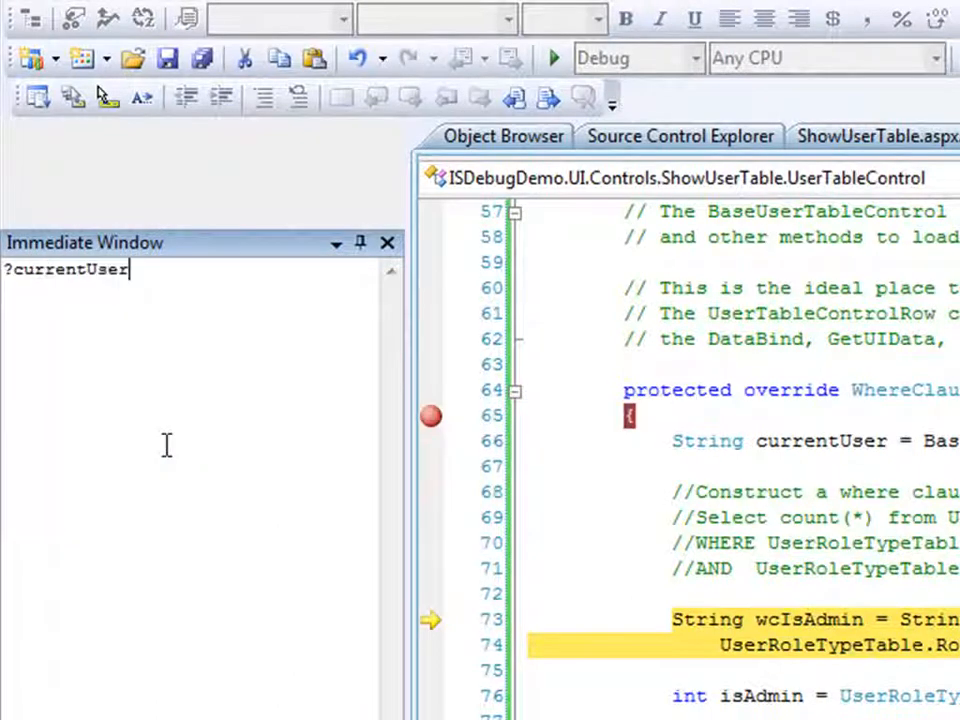
key("enter")
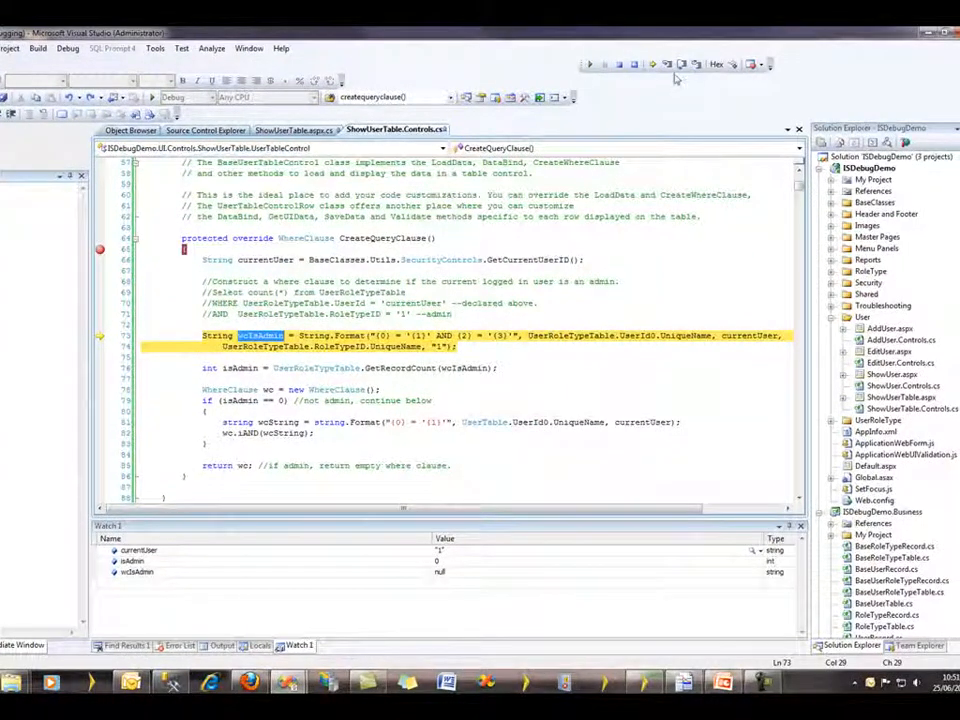
Step to the isAdmin check and continue back to the CreateQueryClause breakpoint.
key("F10")
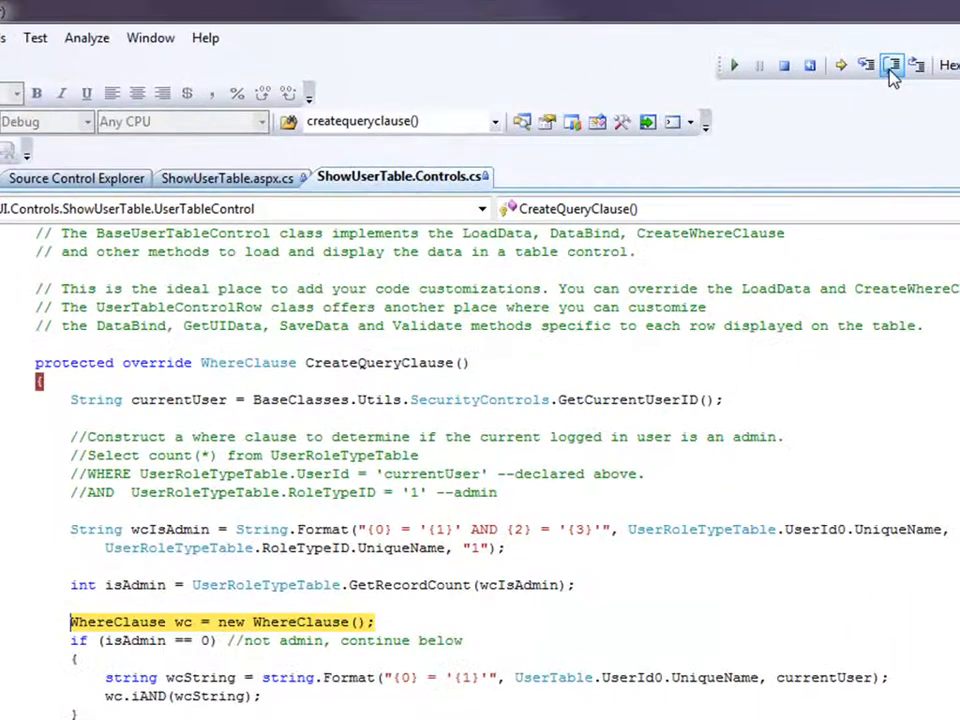
mouse_move(892, 65)
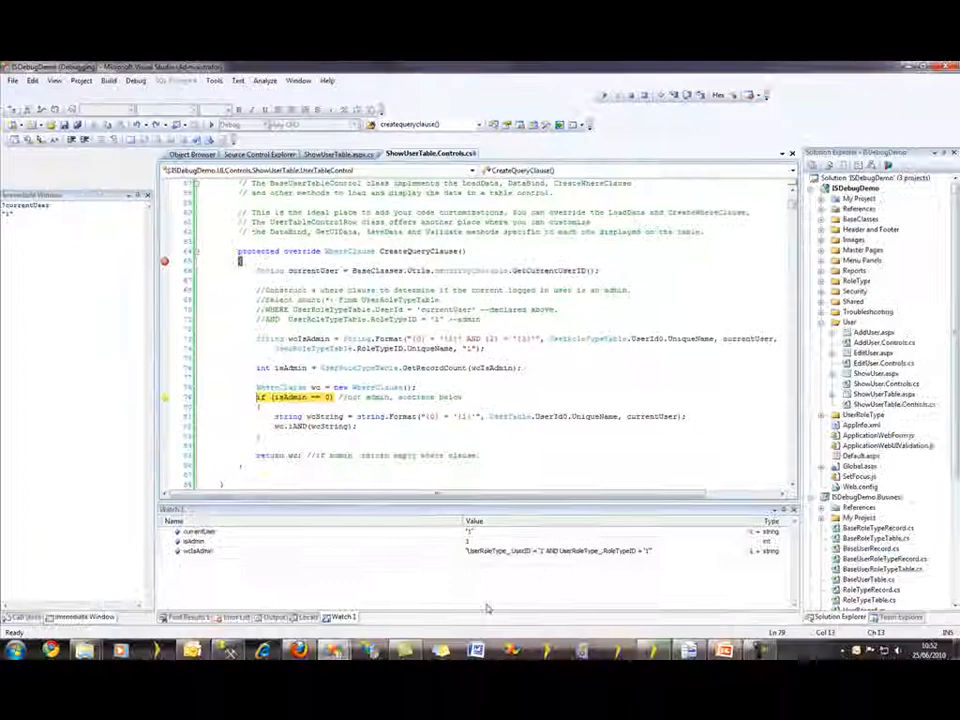
left_click(200, 541)
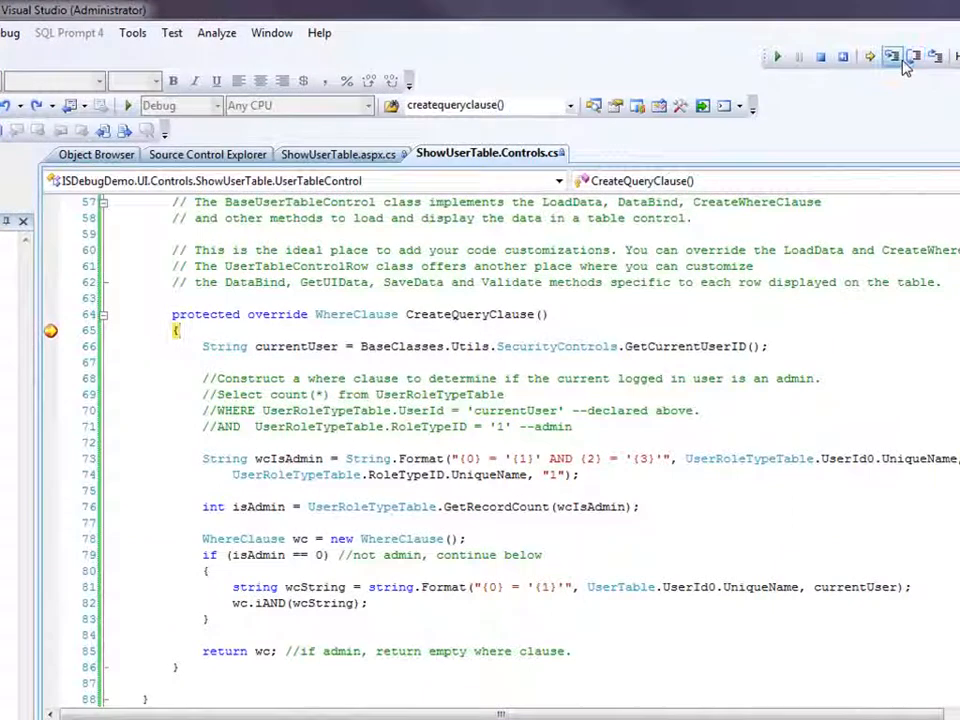
Step into GetRecordCount in BaseUserRoleTypeTable.cs and back to the WhereClause line.
left_click(891, 56)
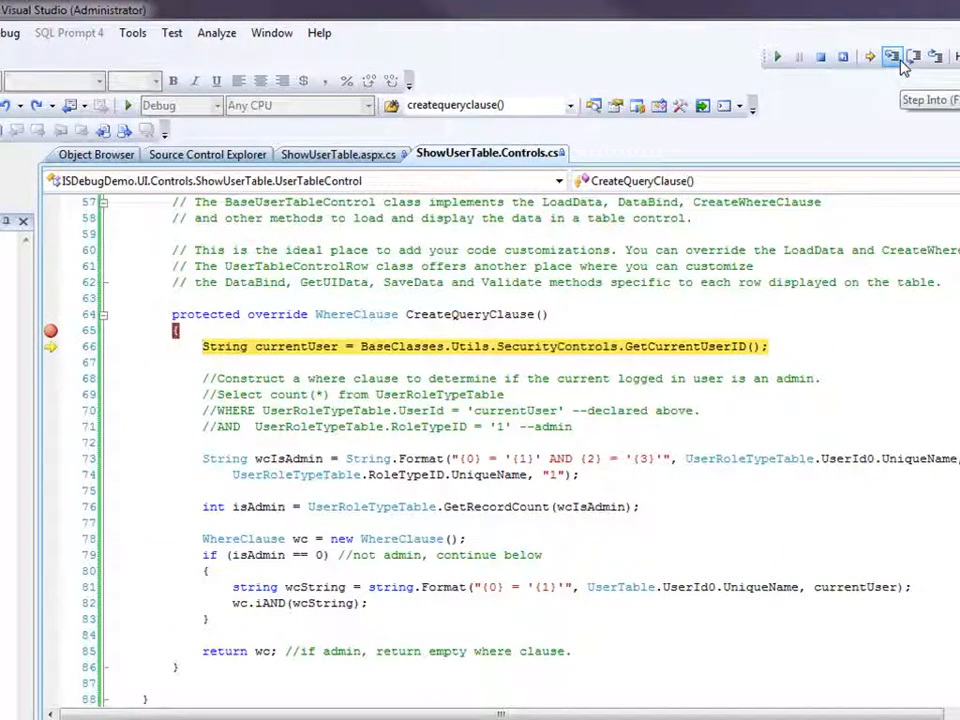
left_click(891, 56)
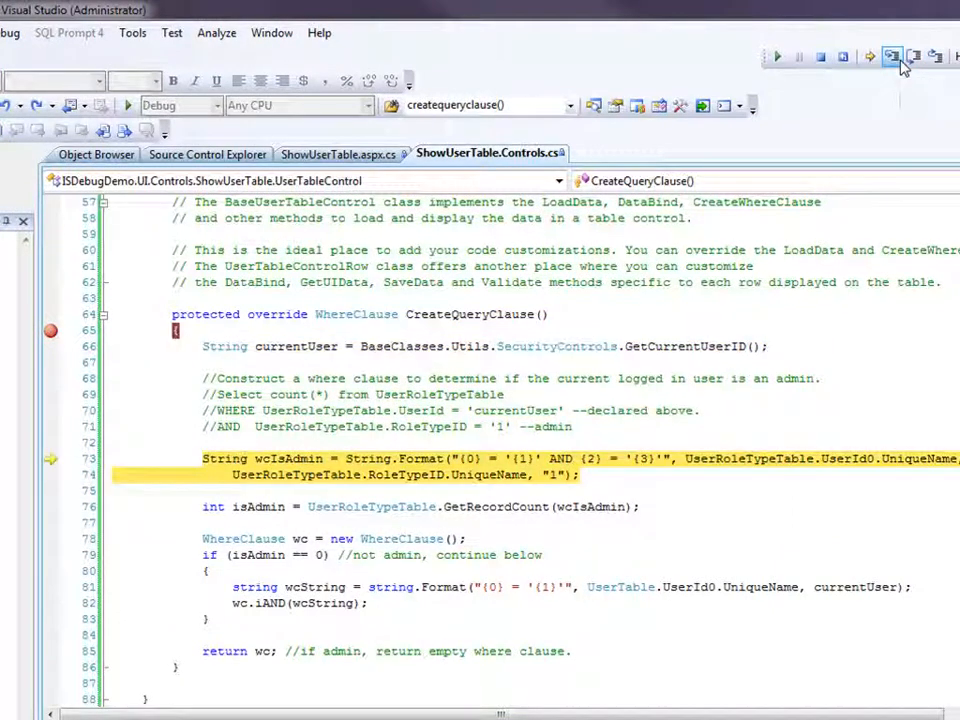
left_click(891, 56)
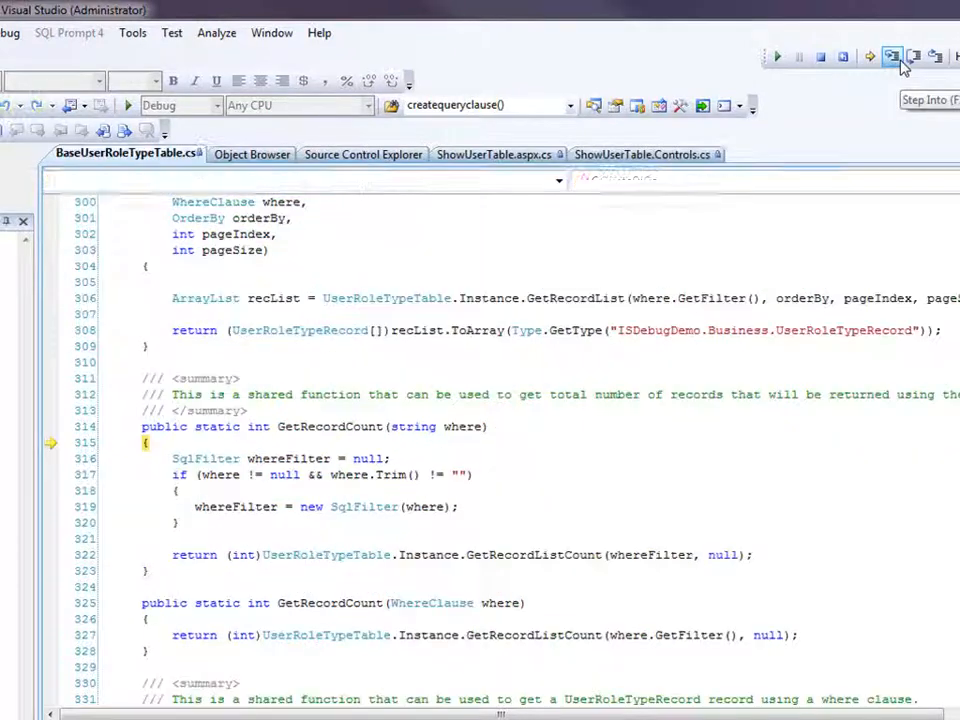
left_click(890, 57)
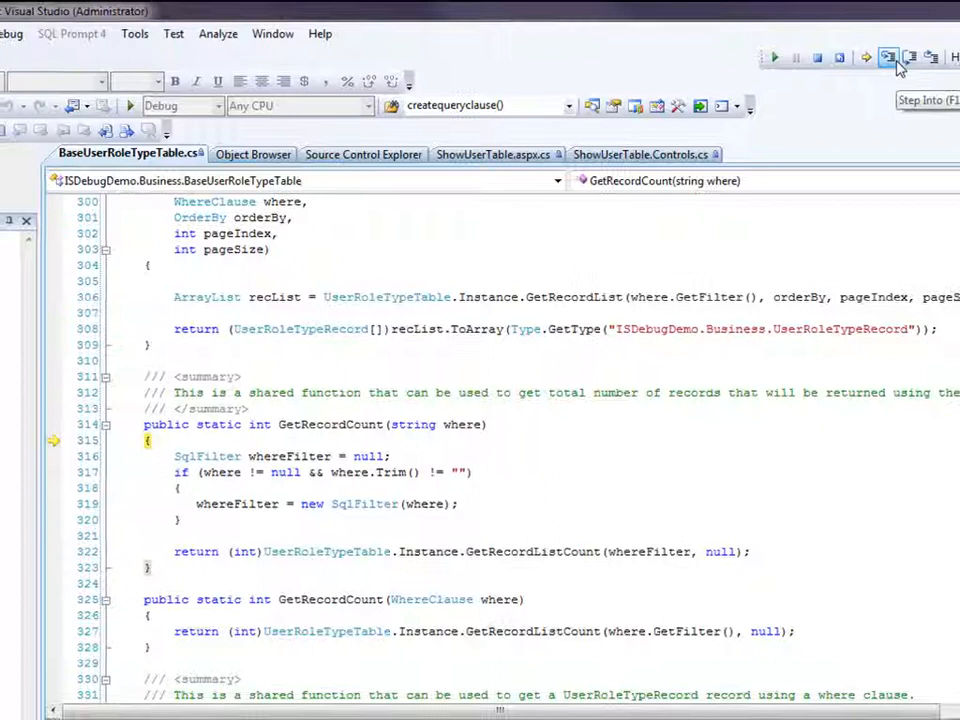
left_click(889, 57)
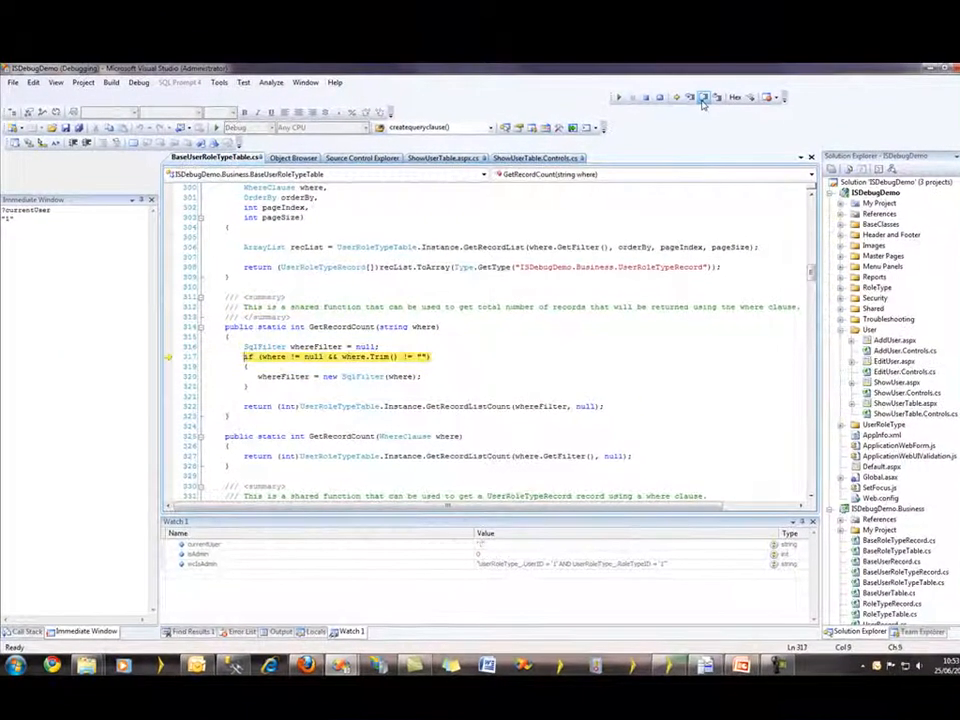
left_click(703, 97)
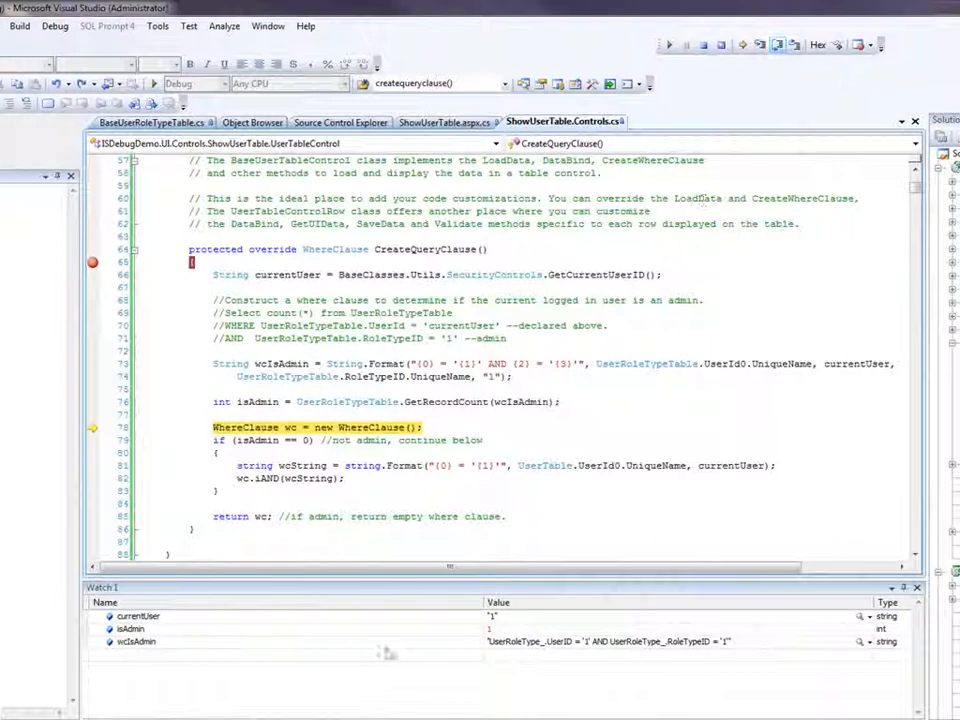
Select the wcIsAdmin watch and step past the where clause and isAdmin check to return.
left_click(130, 628)
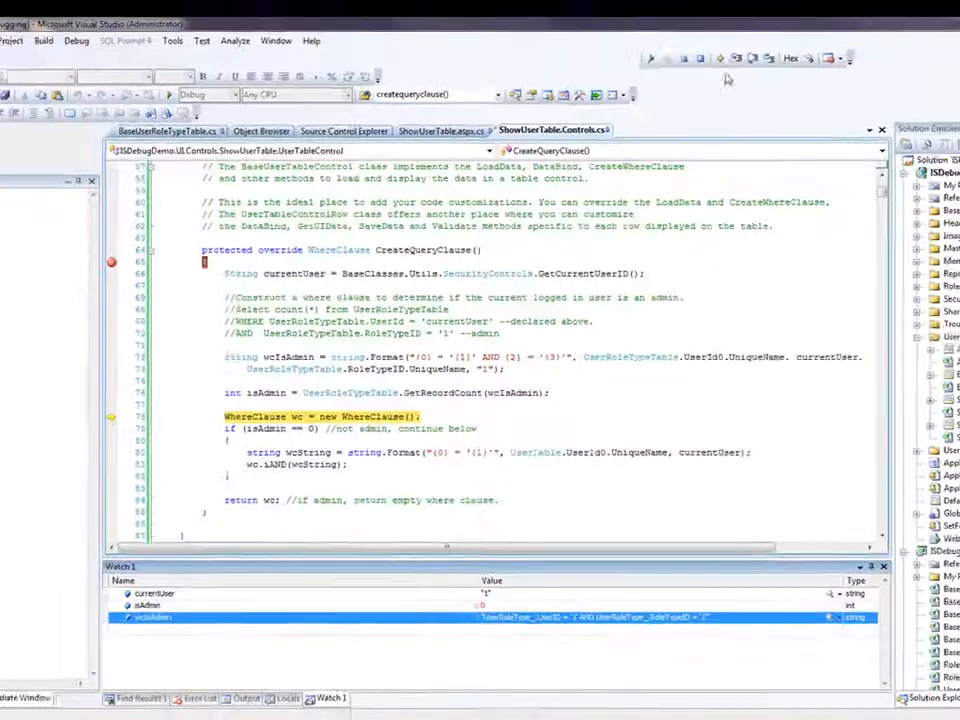
left_click(688, 94)
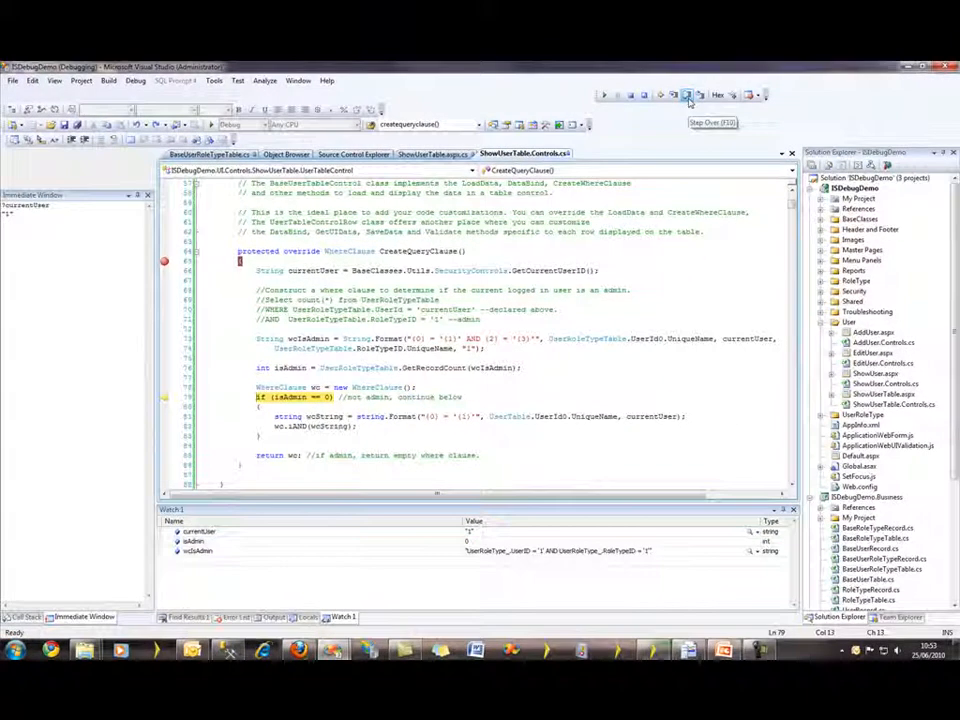
left_click(688, 95)
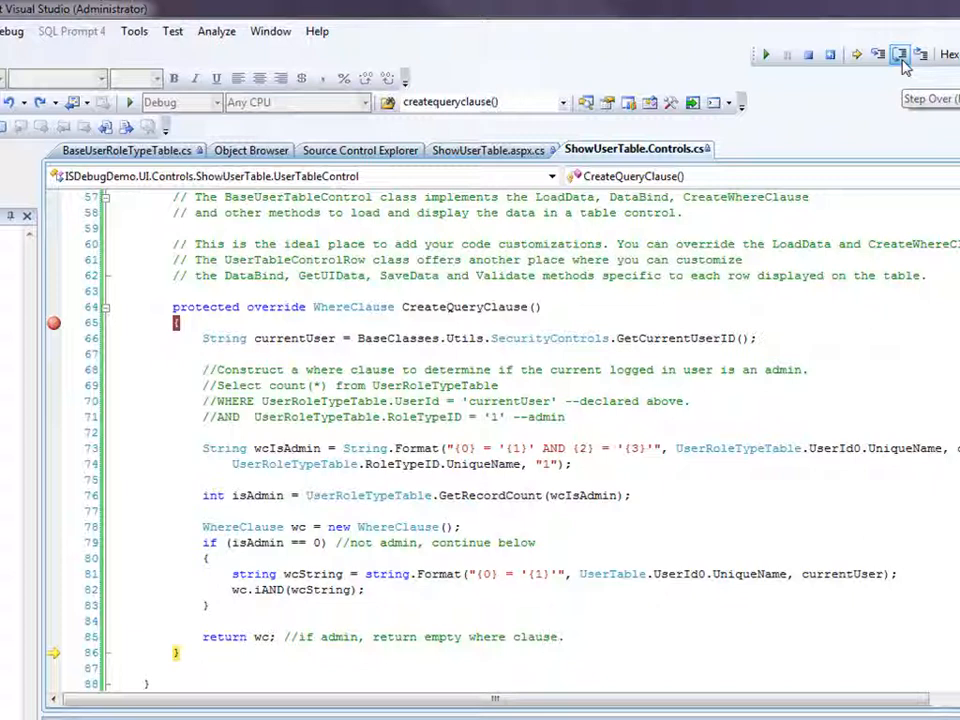
left_click(899, 54)
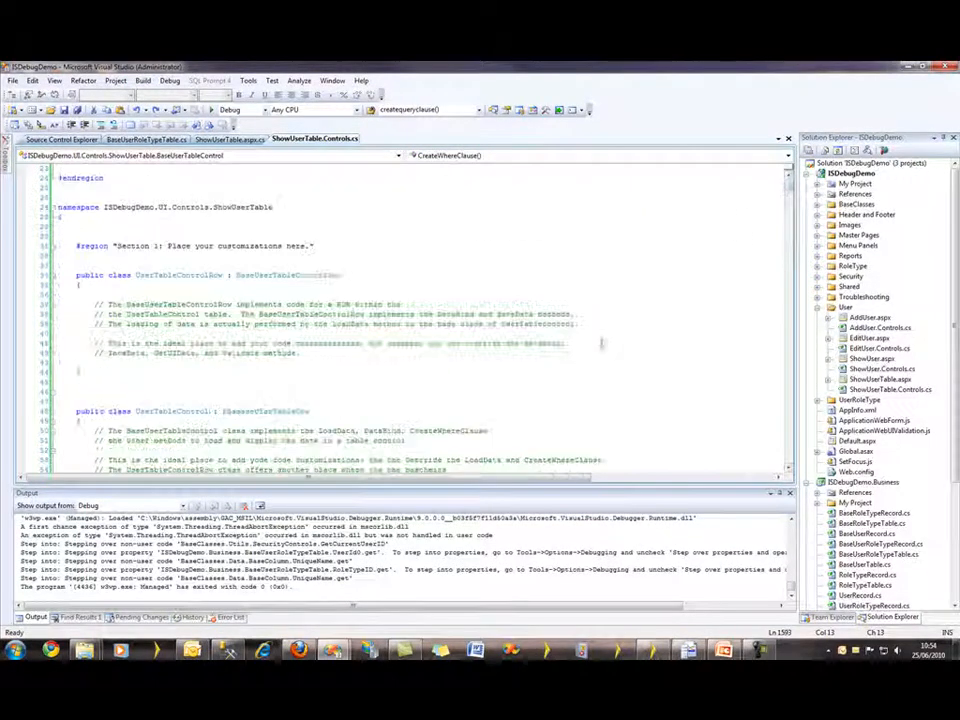
Remove the quote after {3} on line 73, relaunch, and sign in again.
scroll("down", 3)
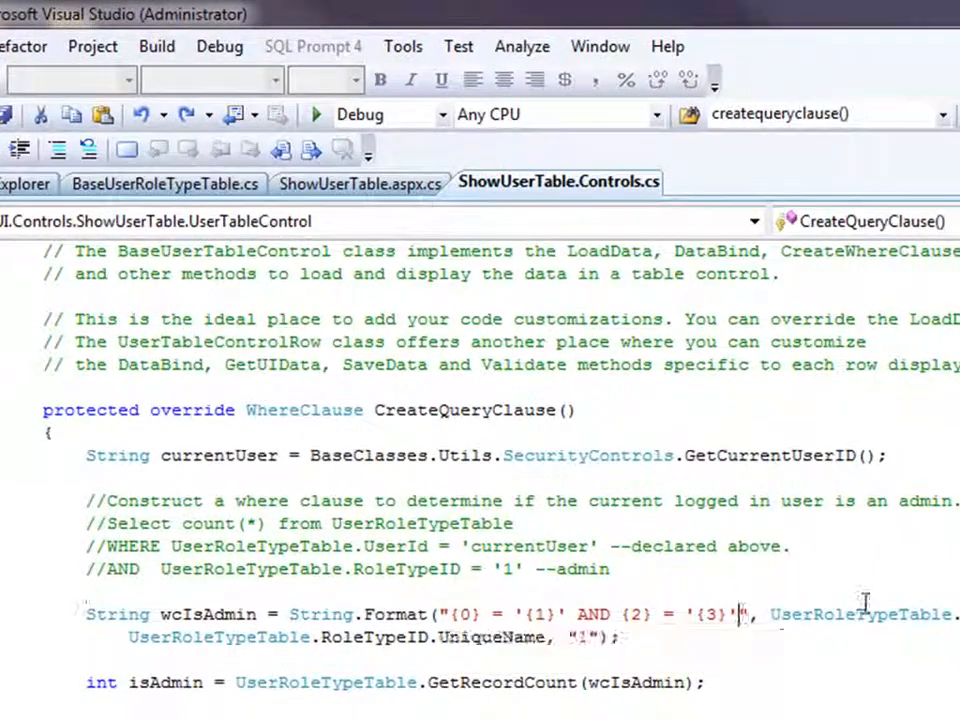
mouse_move(918, 577)
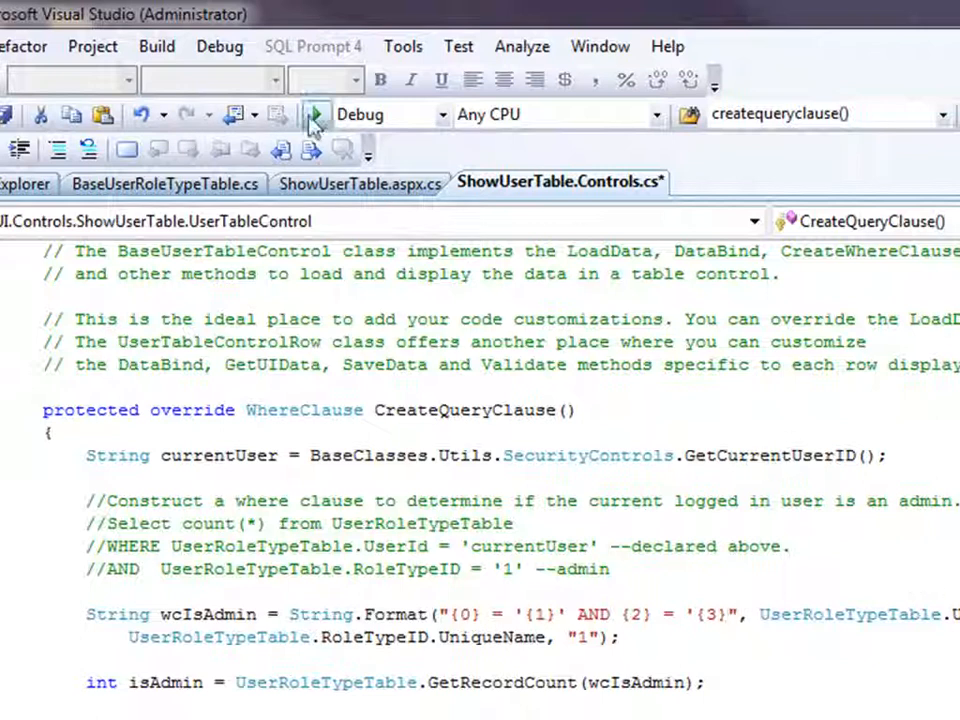
mouse_move(311, 114)
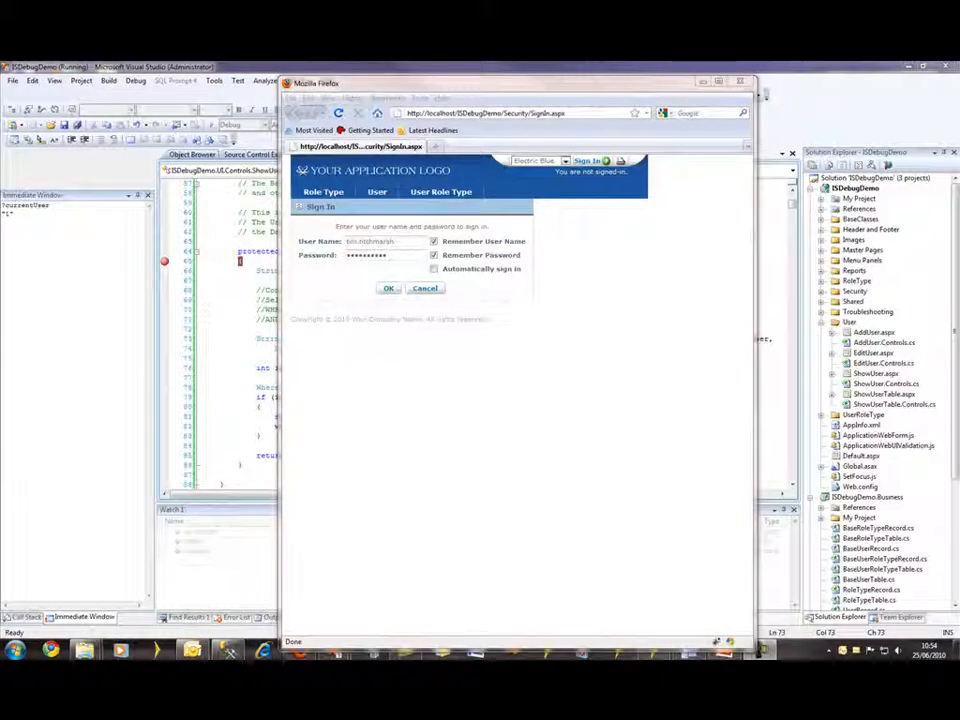
left_click(388, 289)
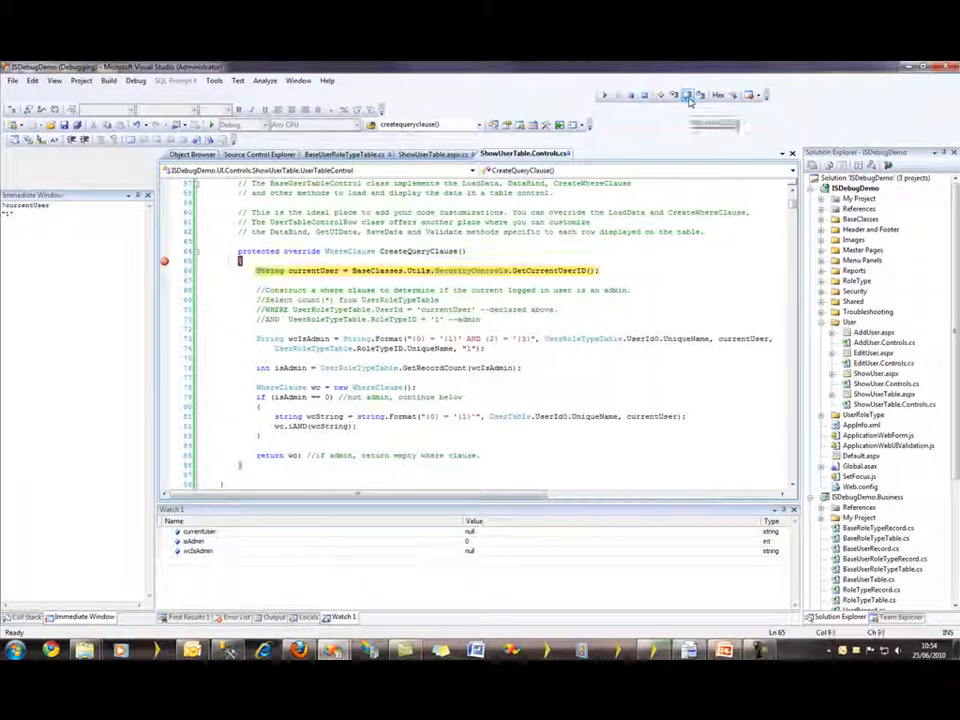
Step over GetRecordCount until the exception reaches catch (Exception ex) in ShowUserTable.aspx.cs.
key("F10")
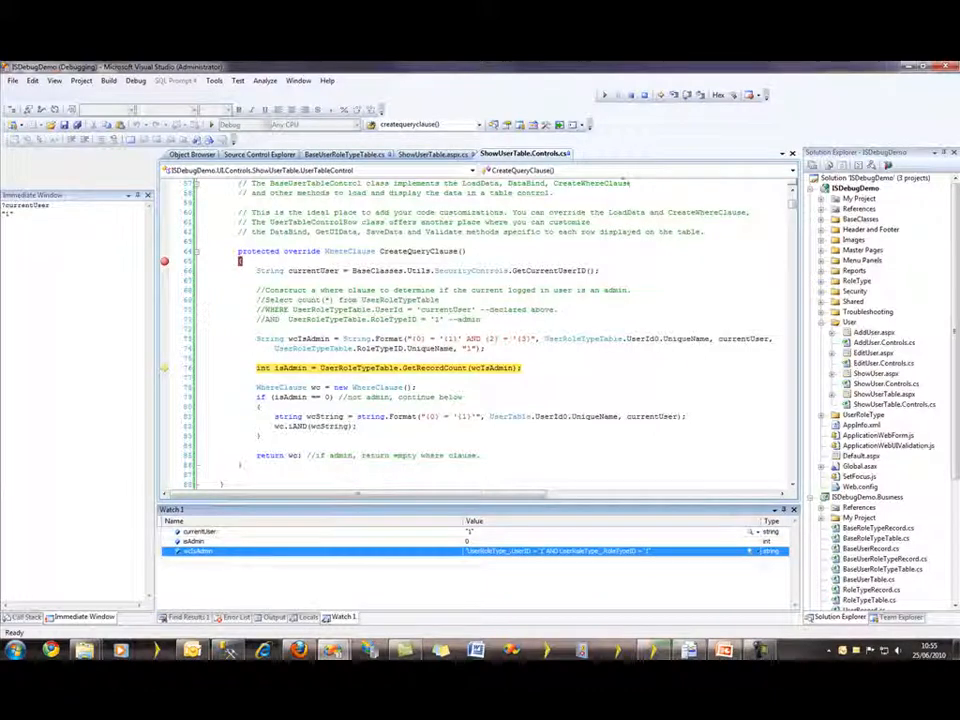
left_click(580, 367)
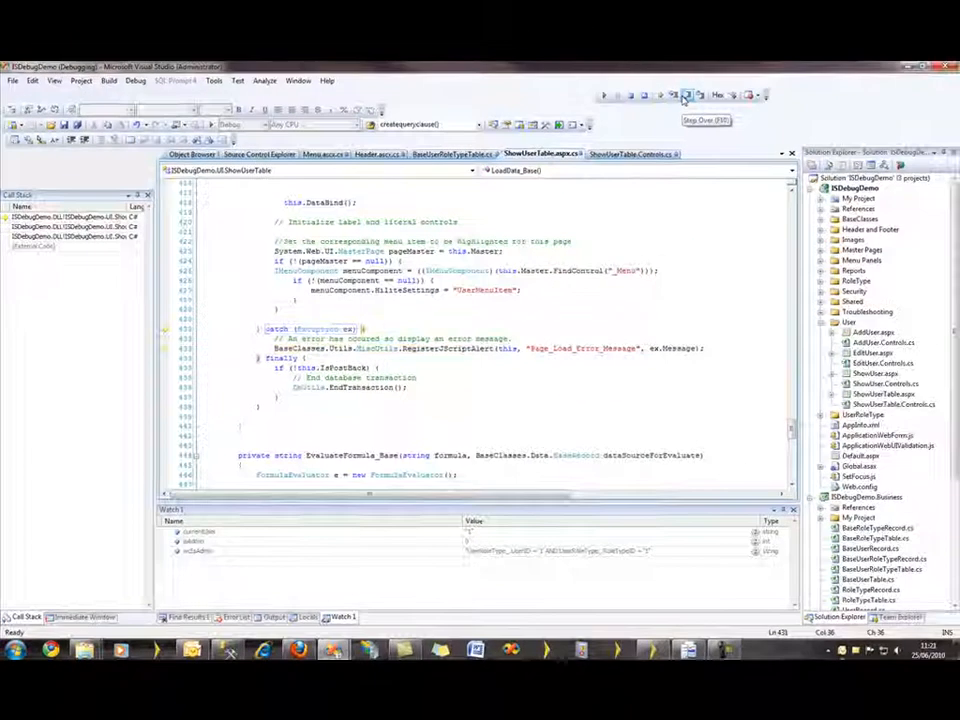
Step from the catch block into LoadData_Base's finally block.
left_click(686, 94)
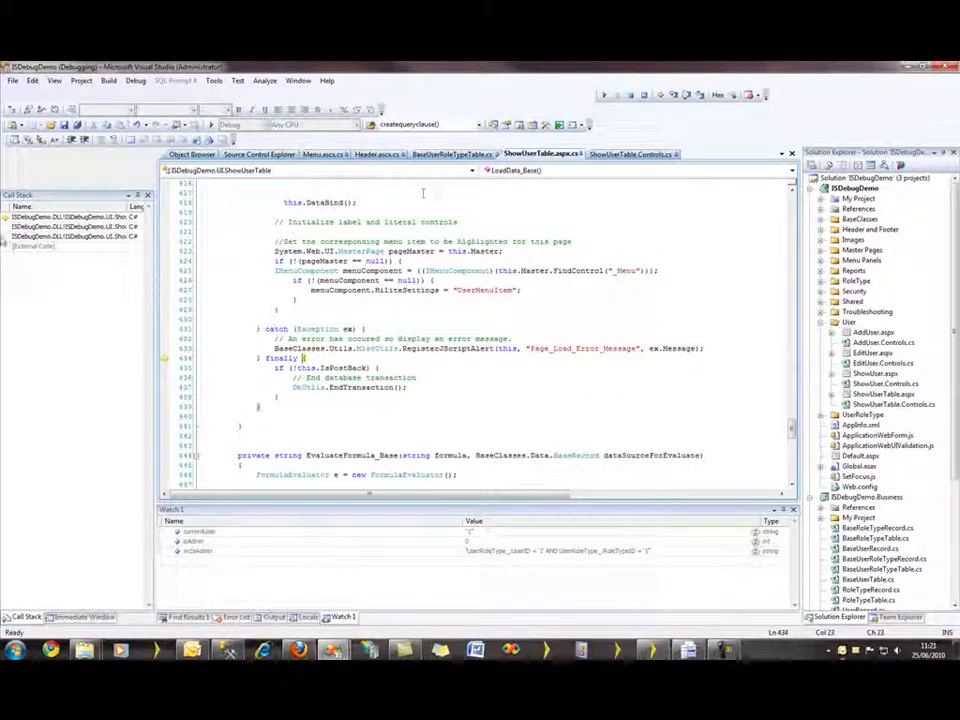